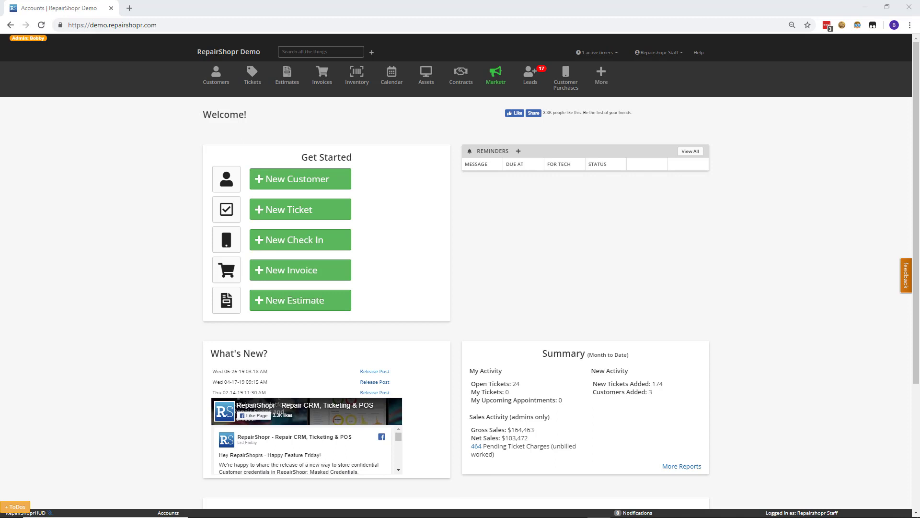
Step: Show the Packing Slip tab of the Invoice Template under Administration's PDF/Email Templates
click(600, 76)
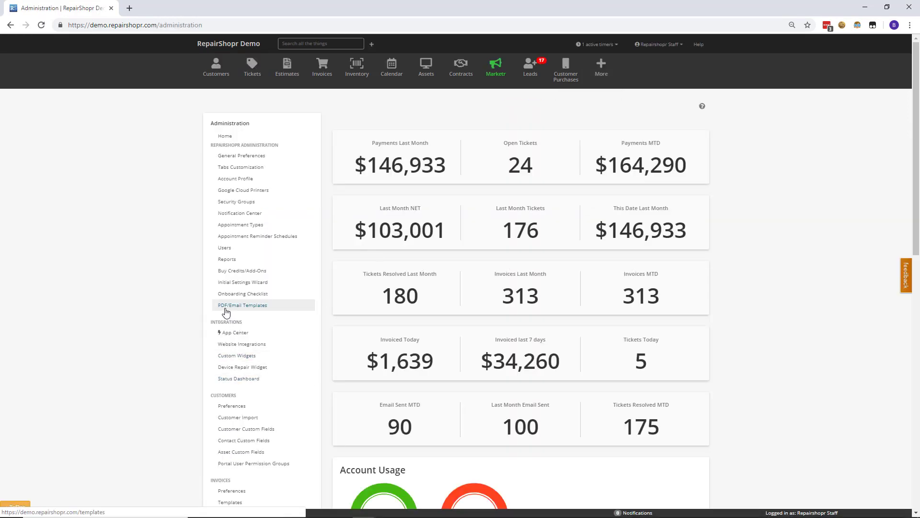
click(243, 304)
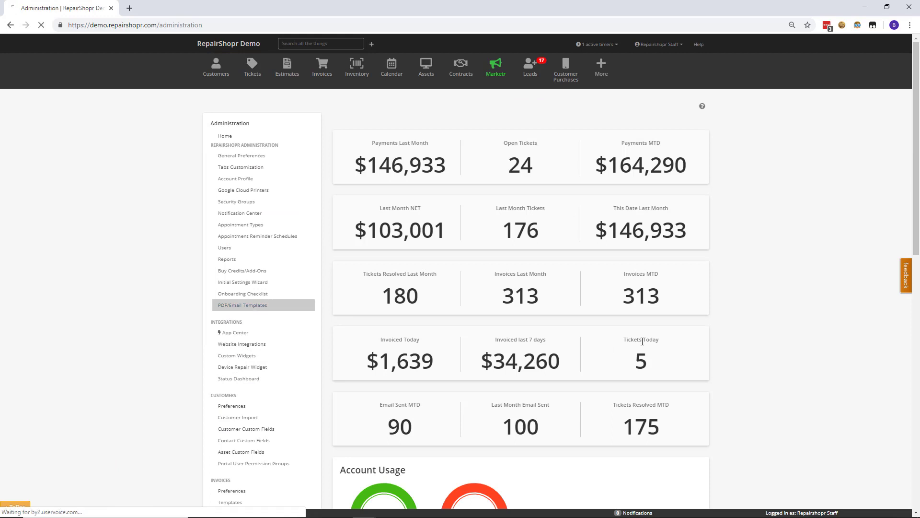
click(242, 305)
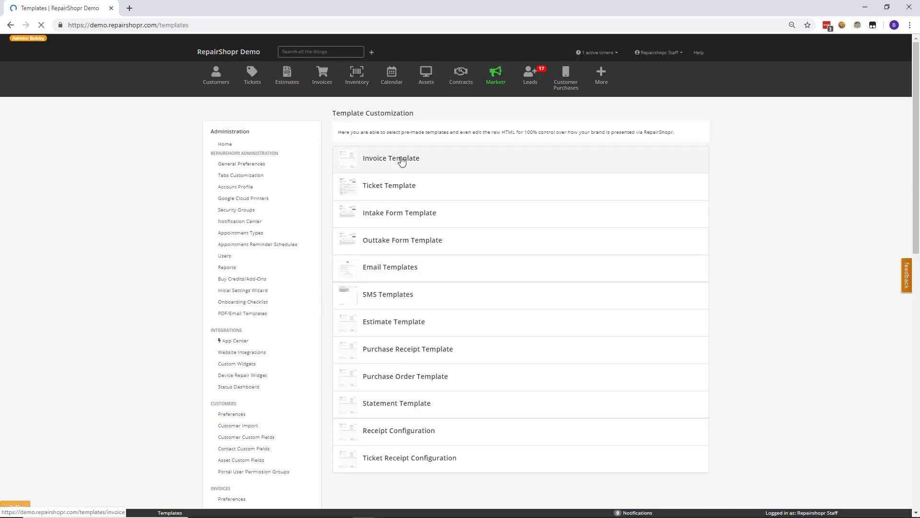
click(391, 158)
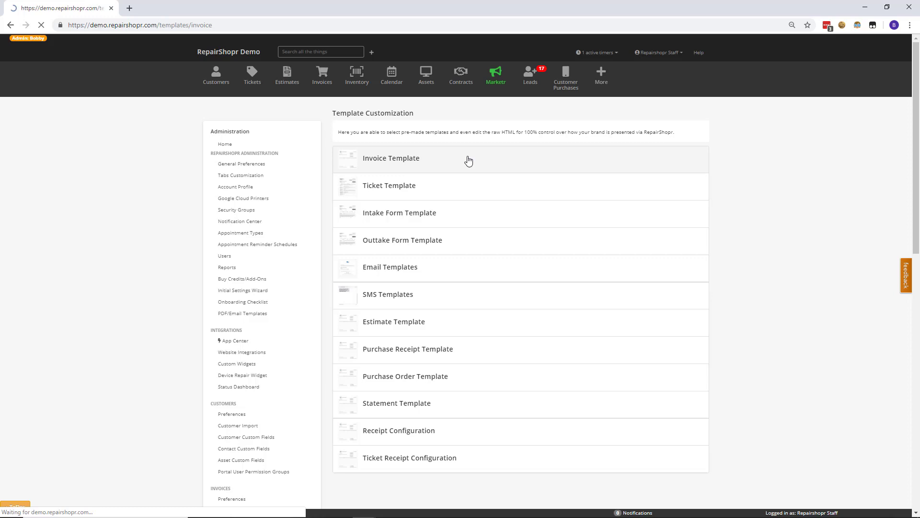
click(391, 158)
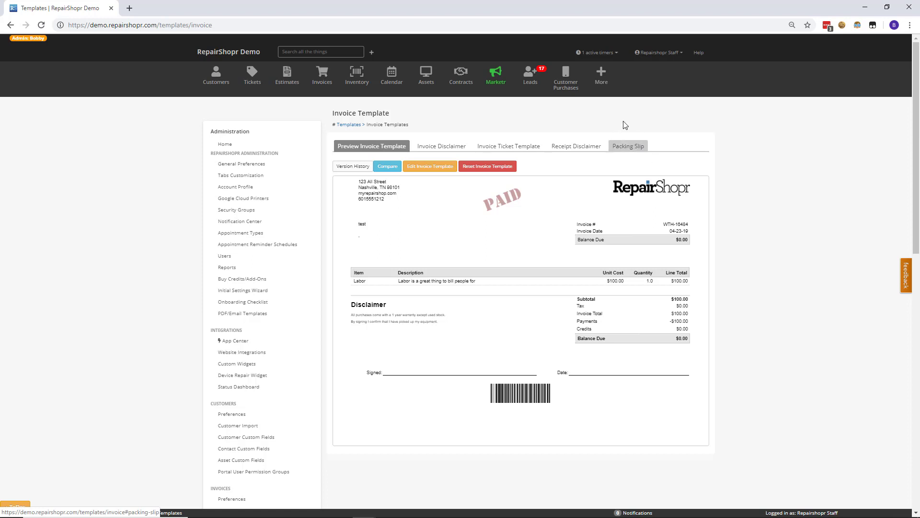
click(628, 145)
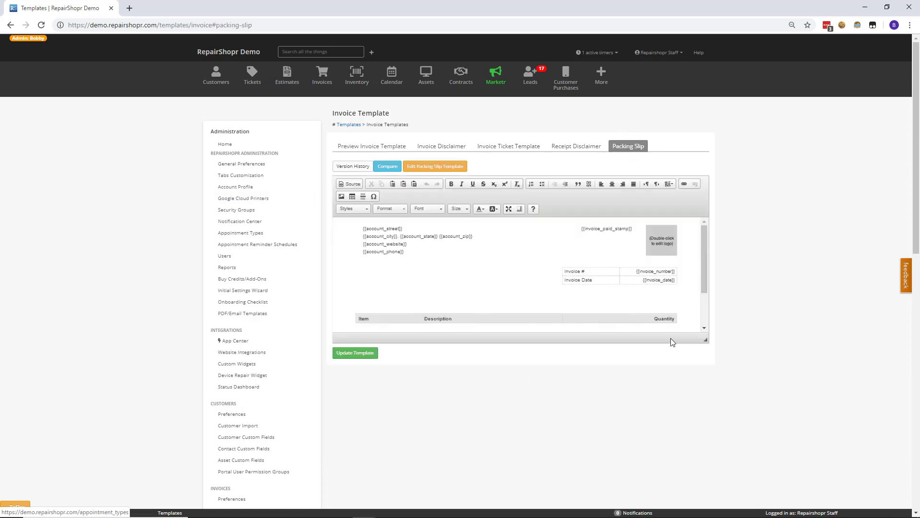
scroll(down, 3)
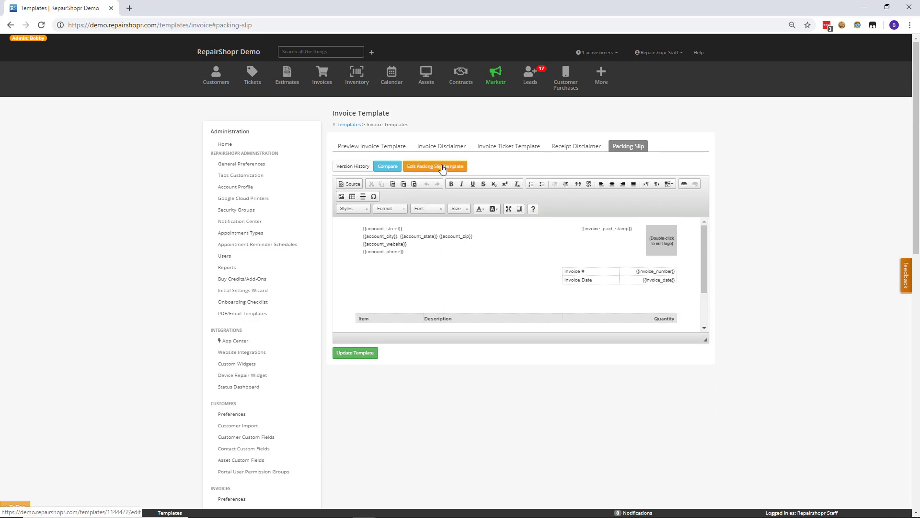
Step: Open the packing slip template in the Simple Editor page via Edit Packing Slip Template
click(435, 167)
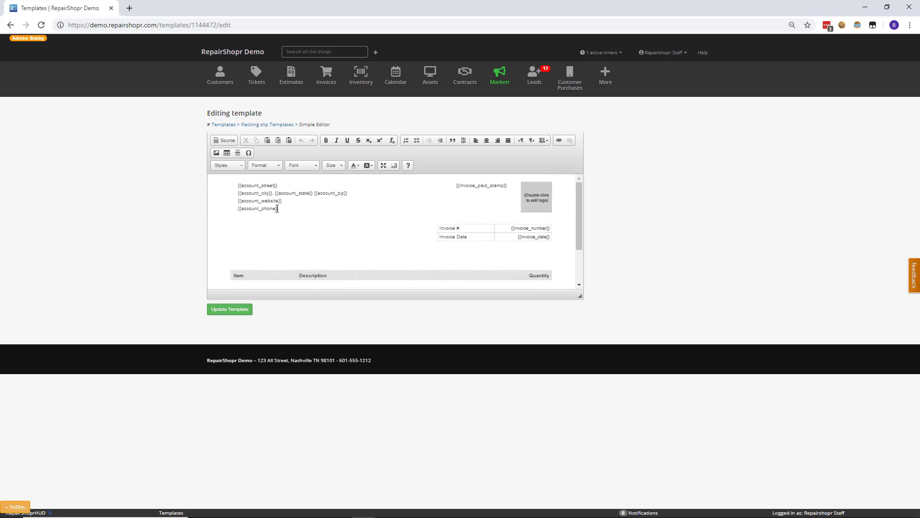
mouse_move(350, 206)
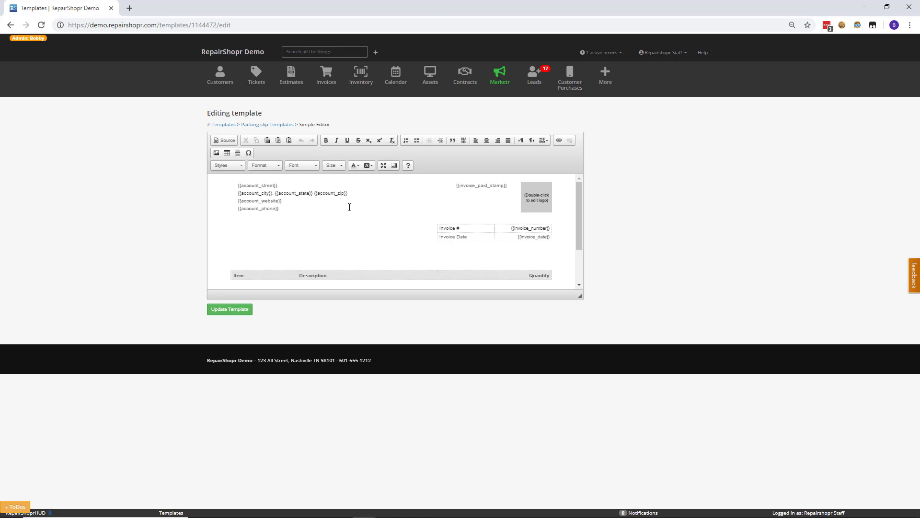
mouse_move(440, 185)
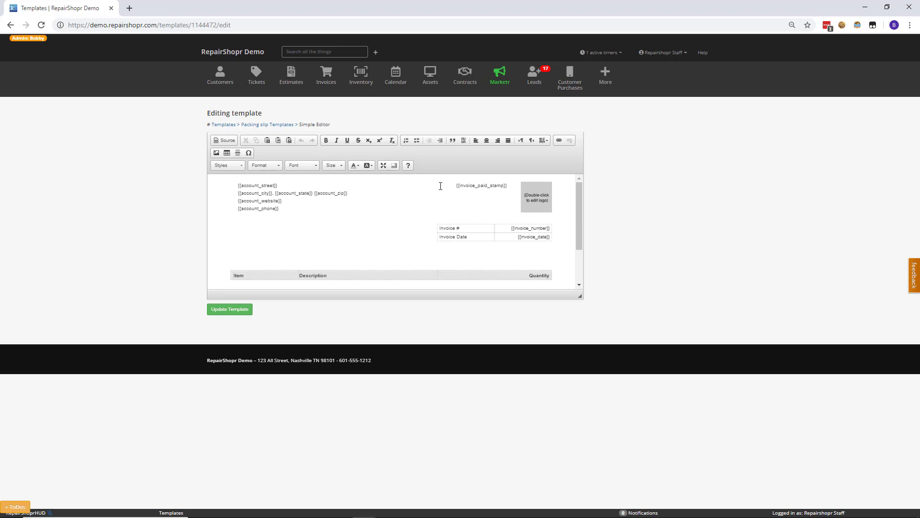
mouse_move(535, 218)
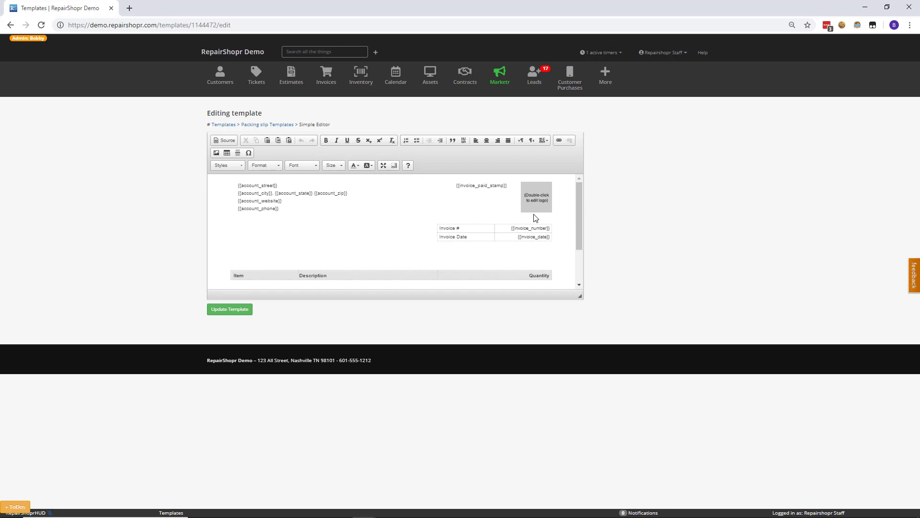
mouse_move(665, 149)
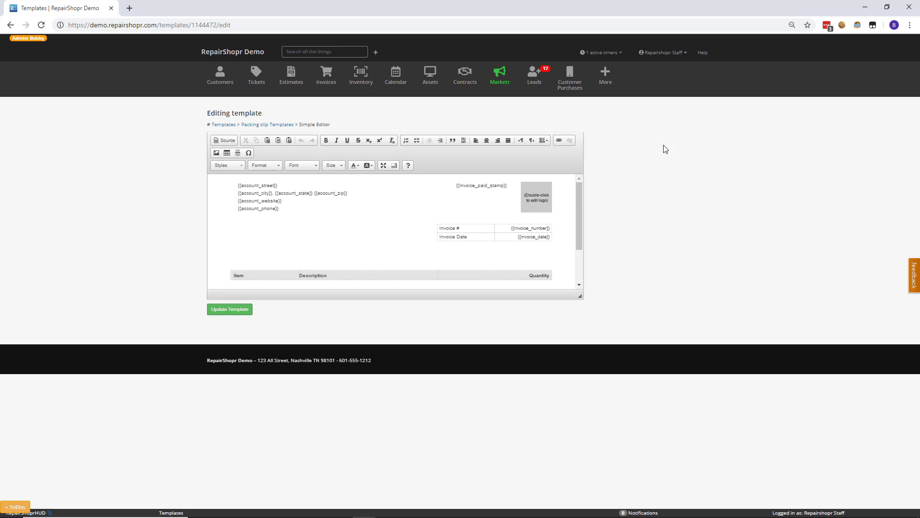
mouse_move(633, 415)
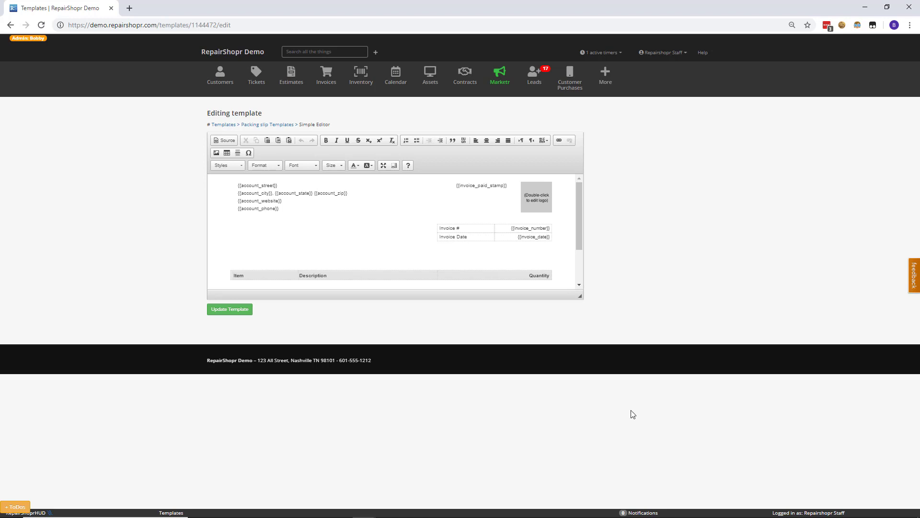
mouse_move(567, 162)
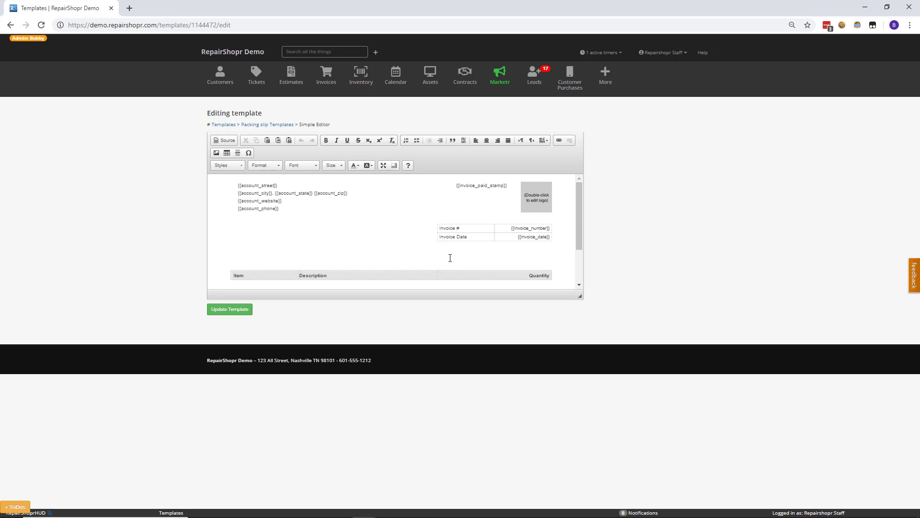
scroll(down, 3)
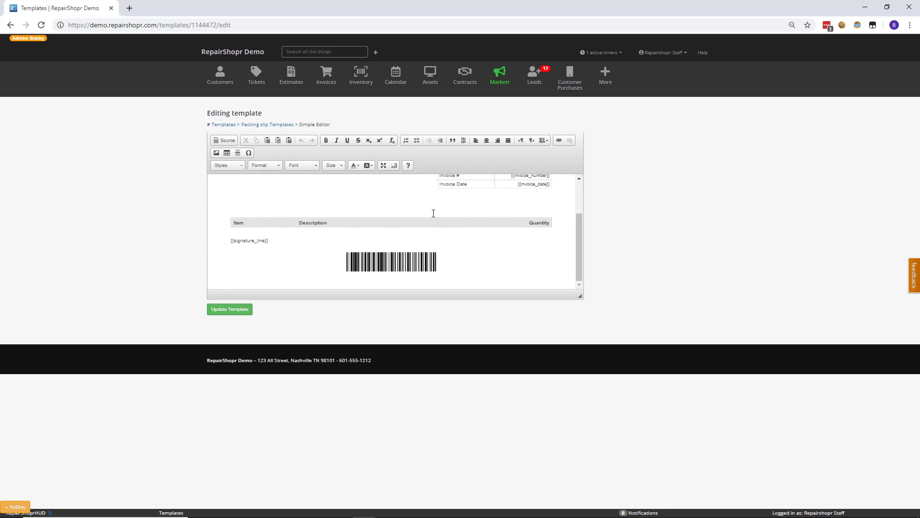
mouse_move(402, 193)
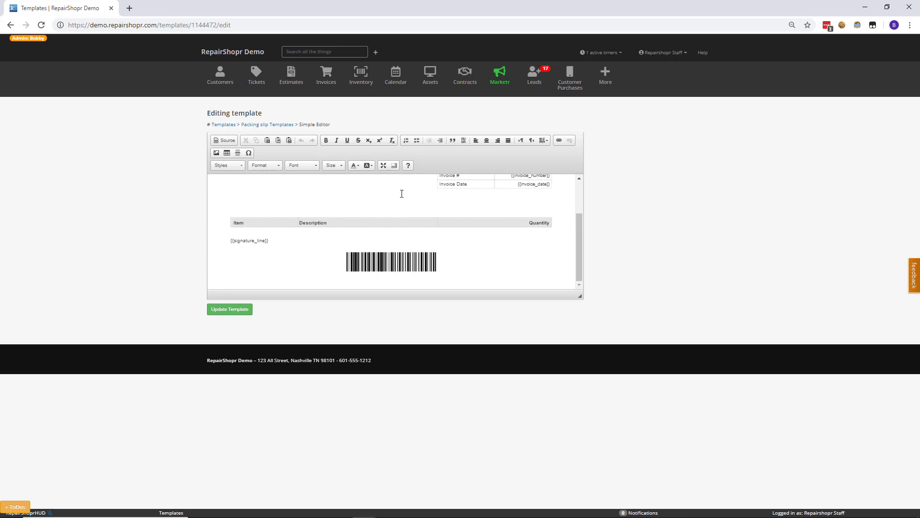
mouse_move(236, 228)
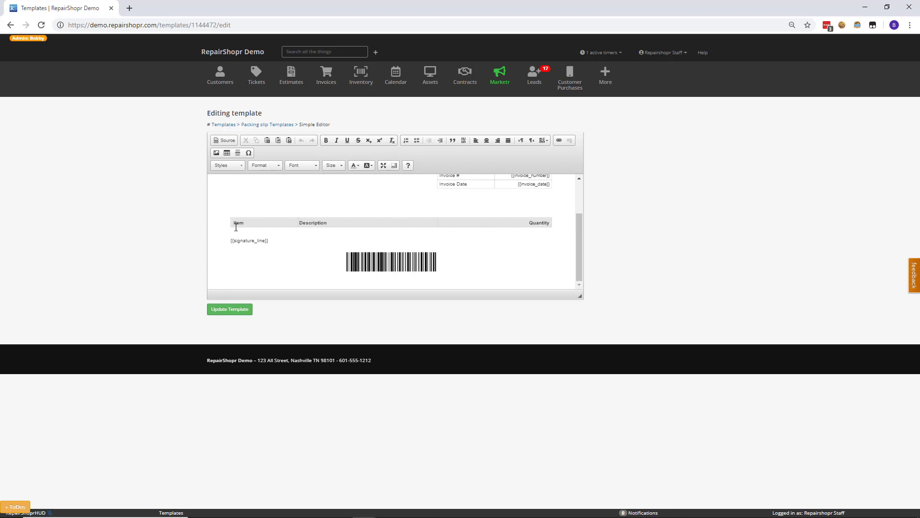
mouse_move(585, 228)
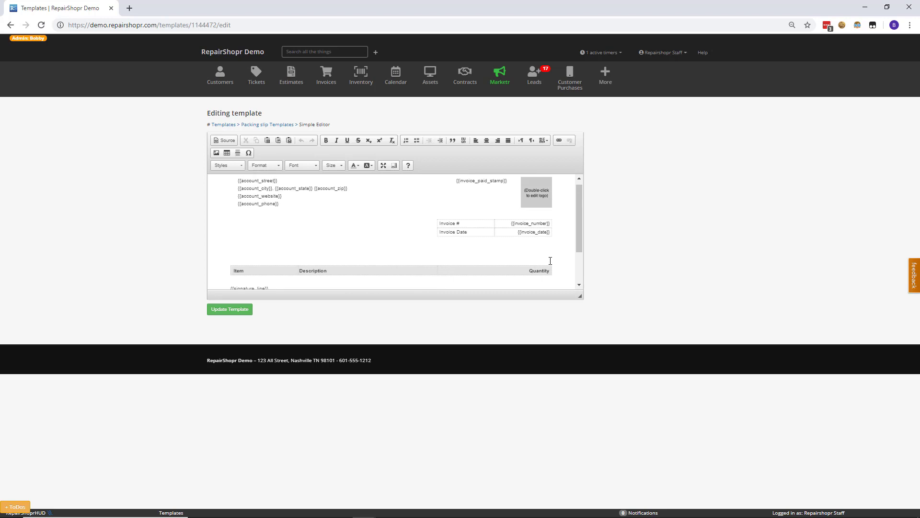
scroll(down, 3)
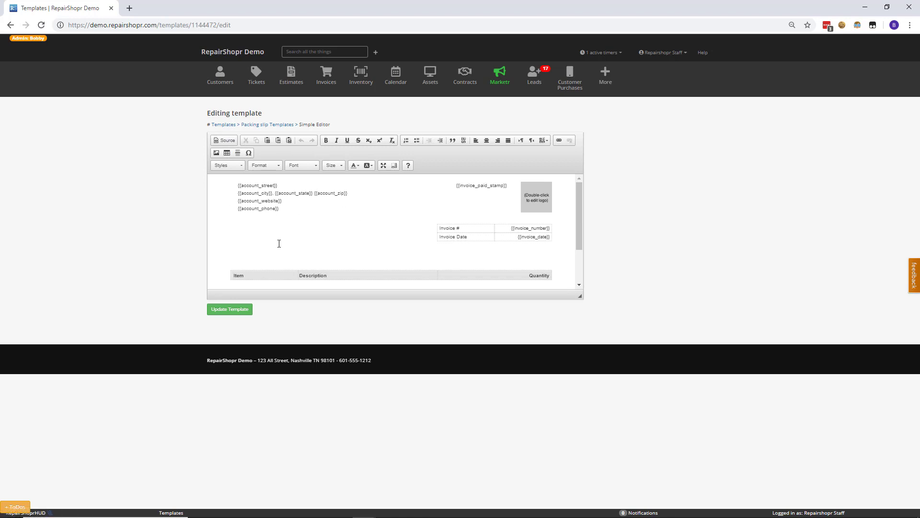
scroll(down, 3)
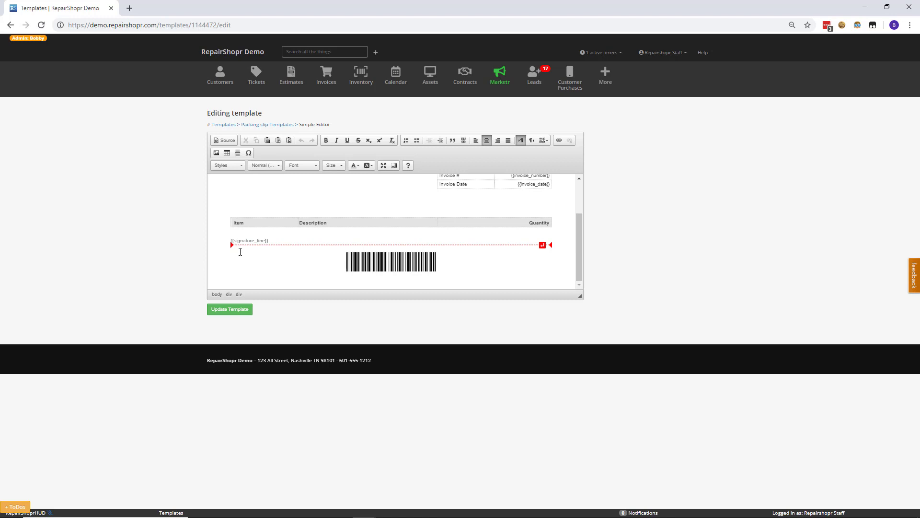
click(326, 75)
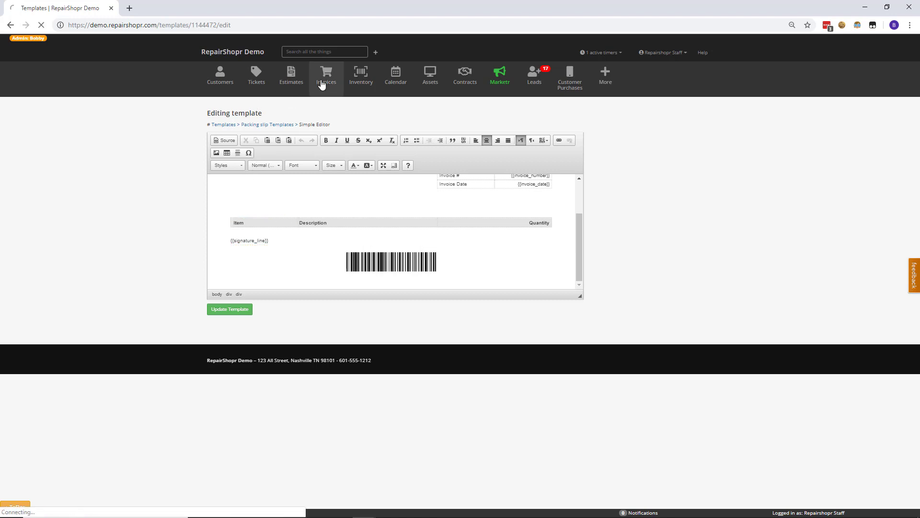
Step: Preview the Packing Slip PDF for invoice #17510, then close the View PDF window
click(322, 75)
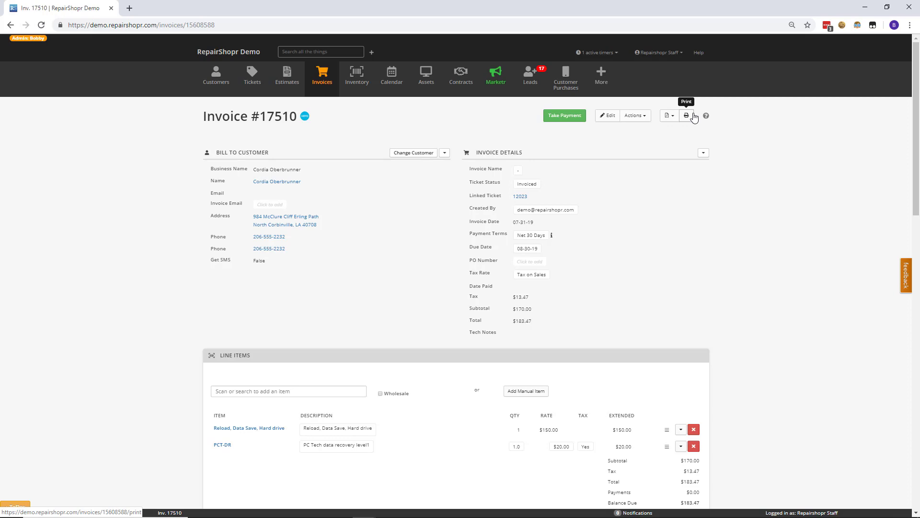
click(669, 116)
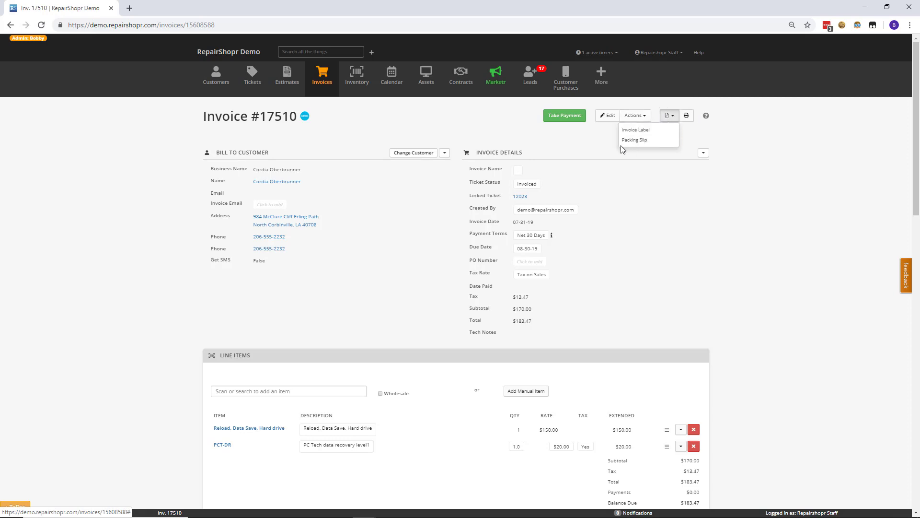
click(635, 129)
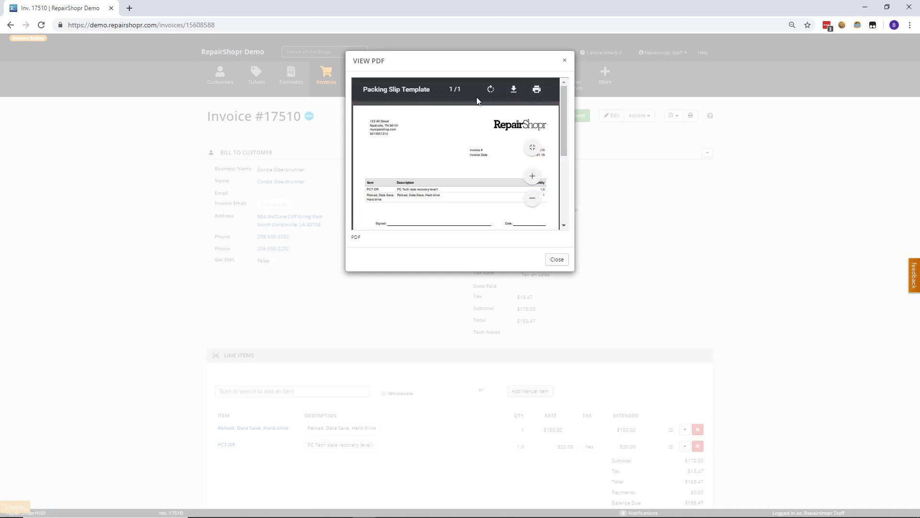
click(555, 259)
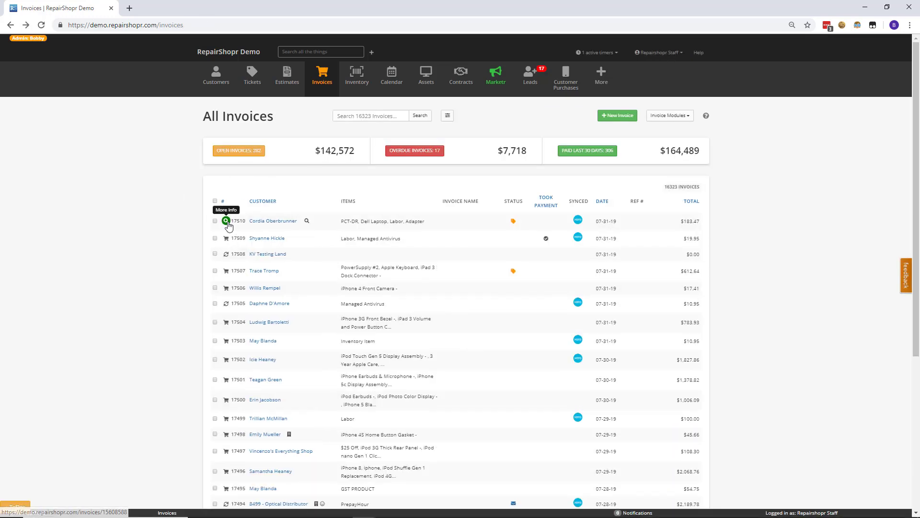
click(225, 221)
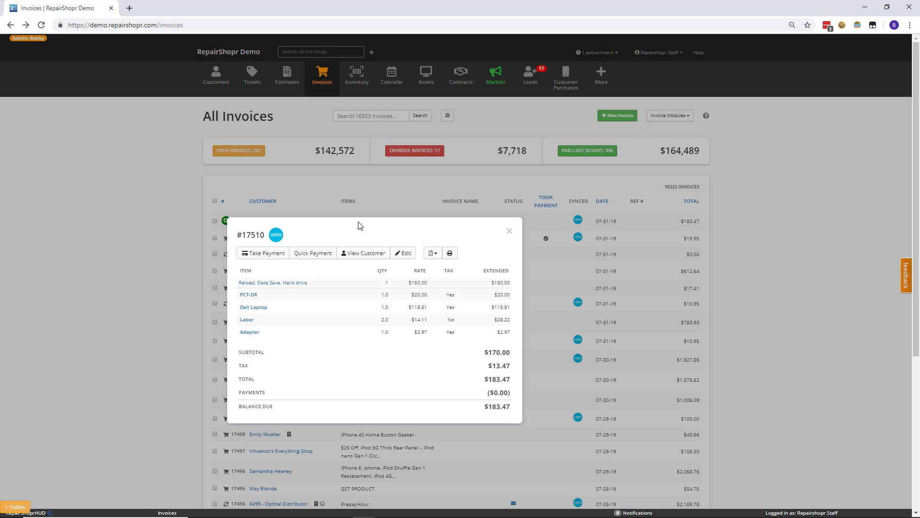
click(431, 253)
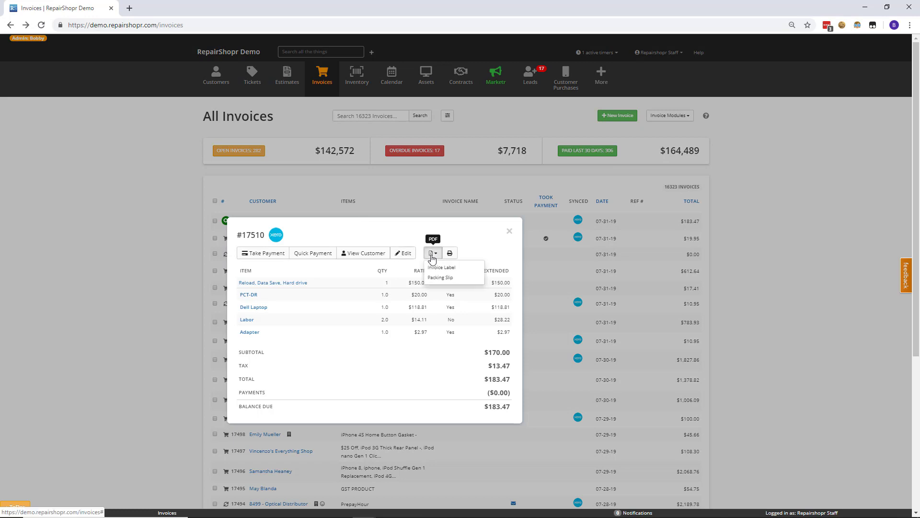
click(432, 239)
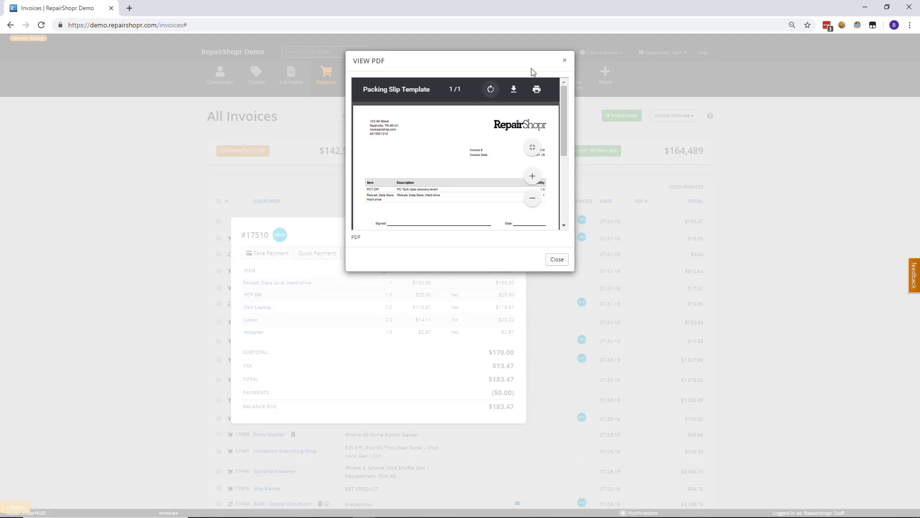
click(555, 259)
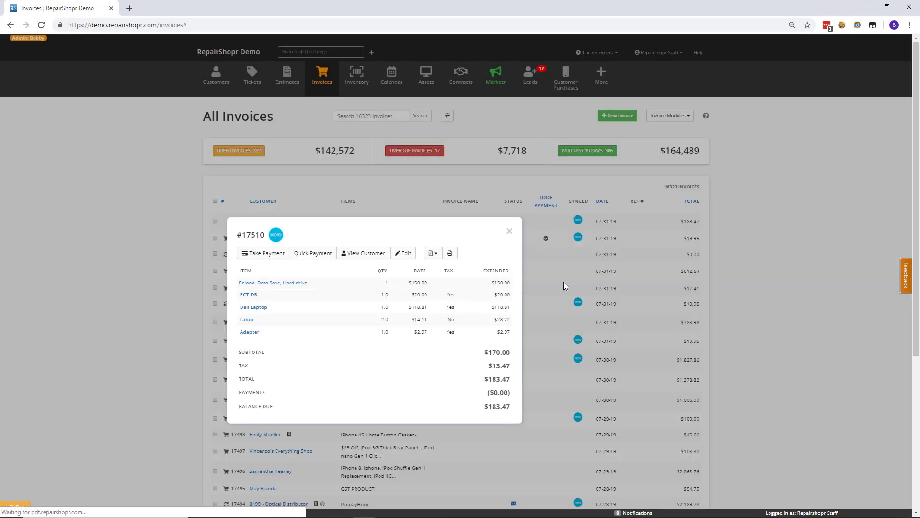
click(509, 230)
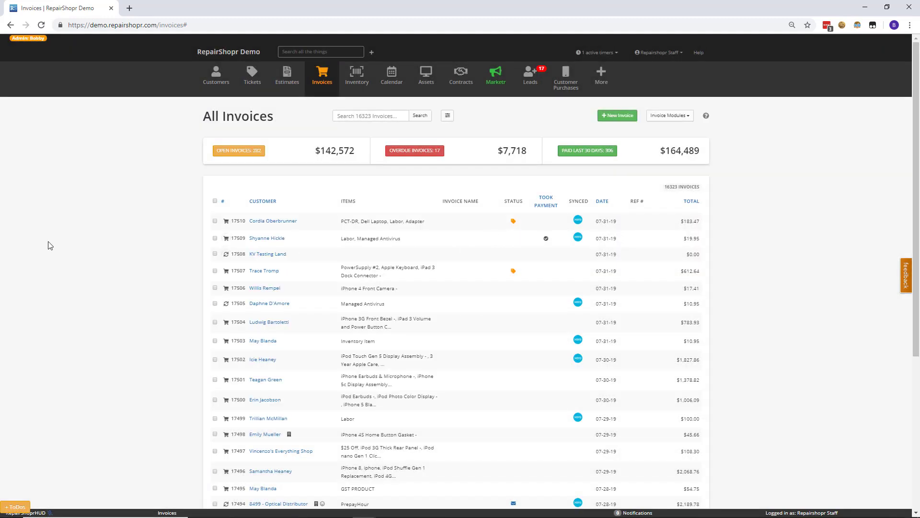